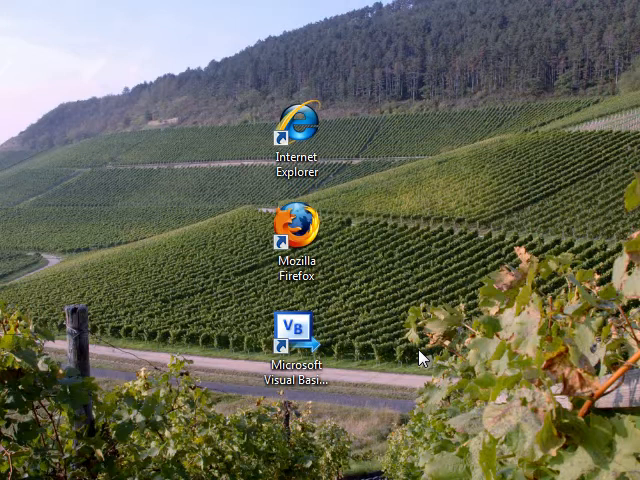
{"action": "mouse_move", "coordinate": [416, 356]}
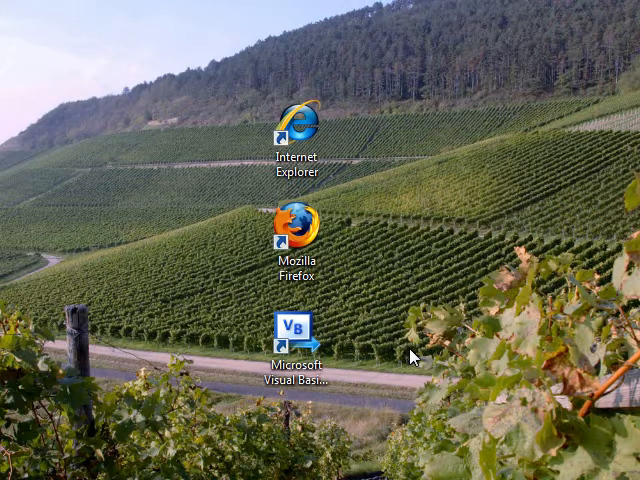
{"action": "mouse_move", "coordinate": [368, 376]}
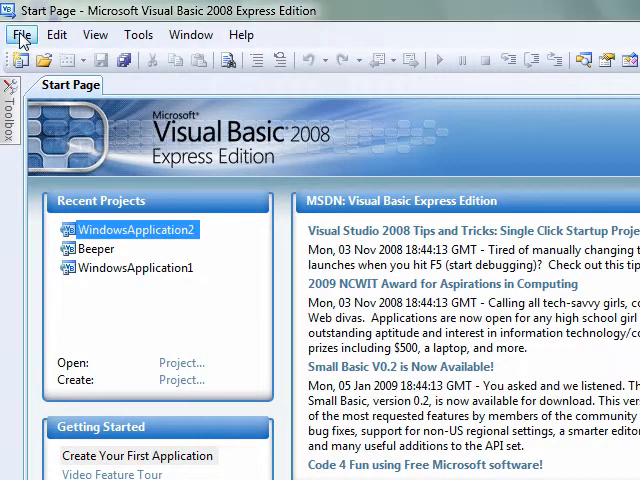
Create a new Windows Forms Application project from File > New Project.
{"action": "left_click", "coordinate": [24, 36]}
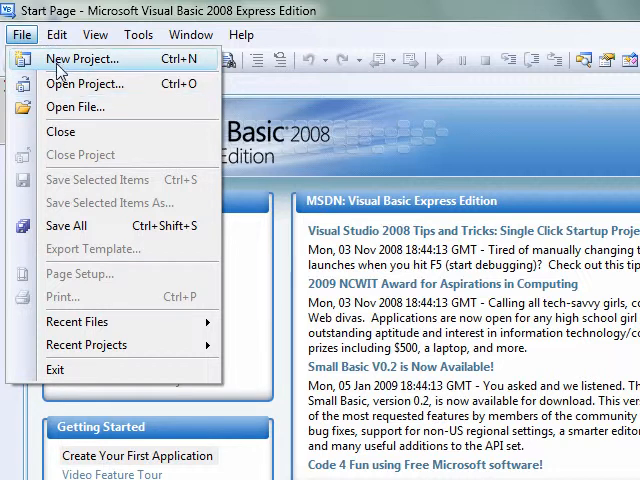
{"action": "left_click", "coordinate": [78, 64]}
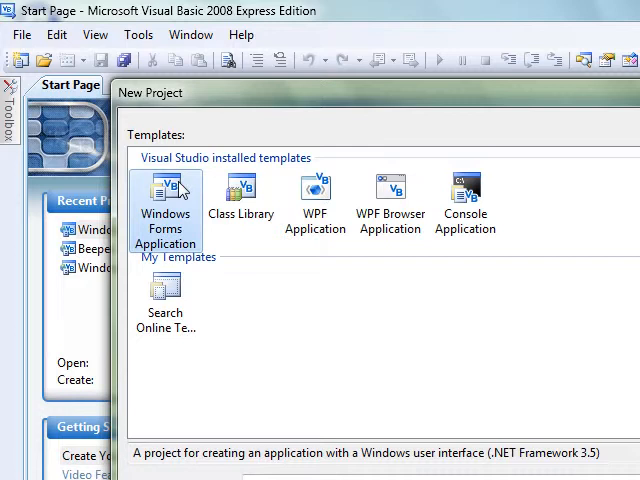
{"action": "left_click", "coordinate": [164, 204]}
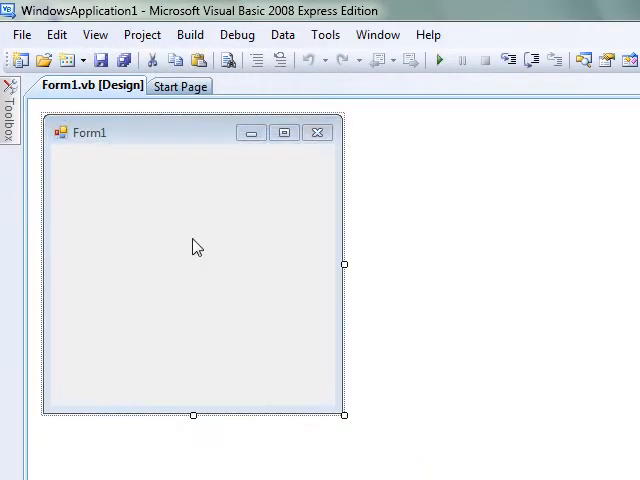
{"action": "mouse_move", "coordinate": [120, 146]}
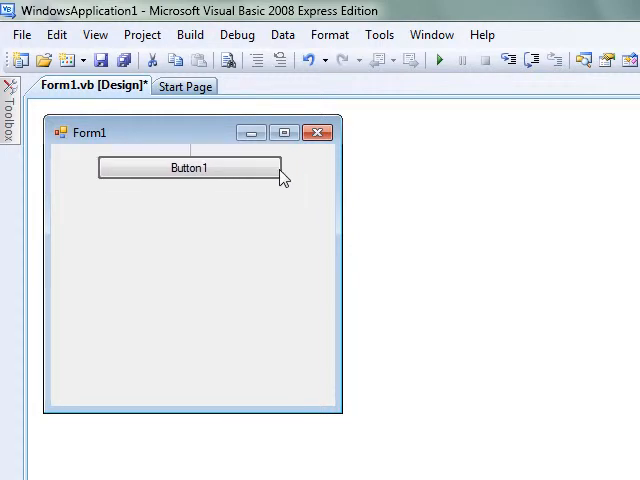
Stretch Button1 across the form and set its text to Single Beep.
{"action": "left_click_drag", "start_coordinate": [284, 168], "coordinate": [336, 168]}
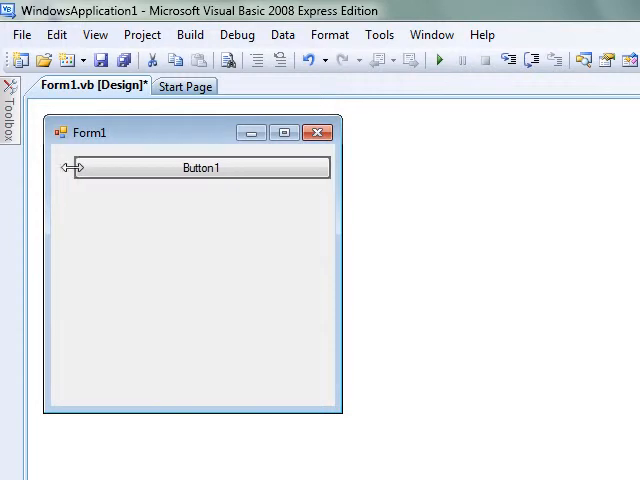
{"action": "left_click", "coordinate": [196, 168]}
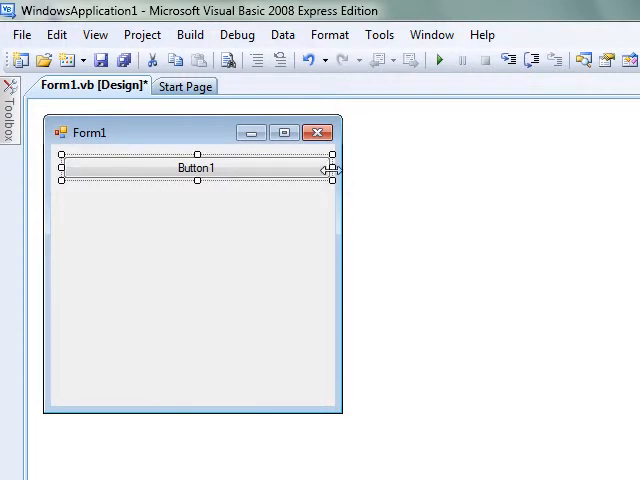
{"action": "left_click_drag", "start_coordinate": [332, 168], "coordinate": [324, 168]}
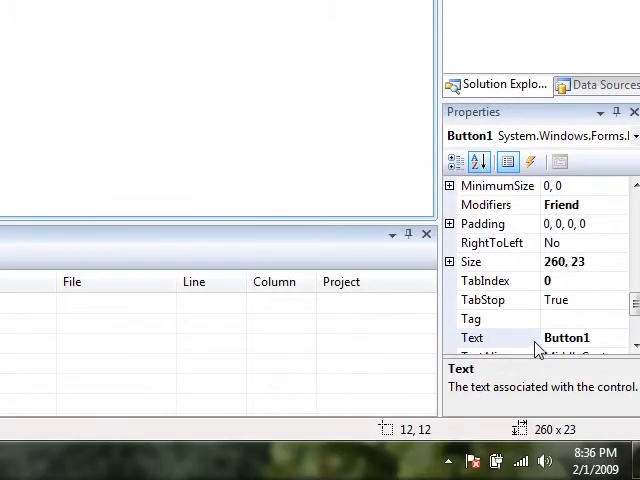
{"action": "left_click", "coordinate": [568, 336]}
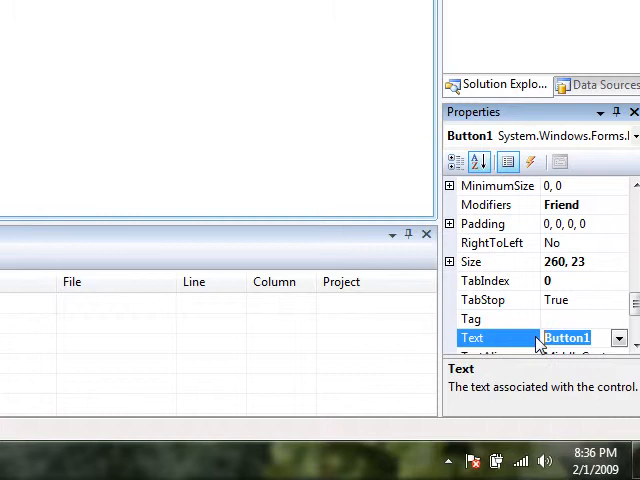
{"action": "type", "text": "Sing"}
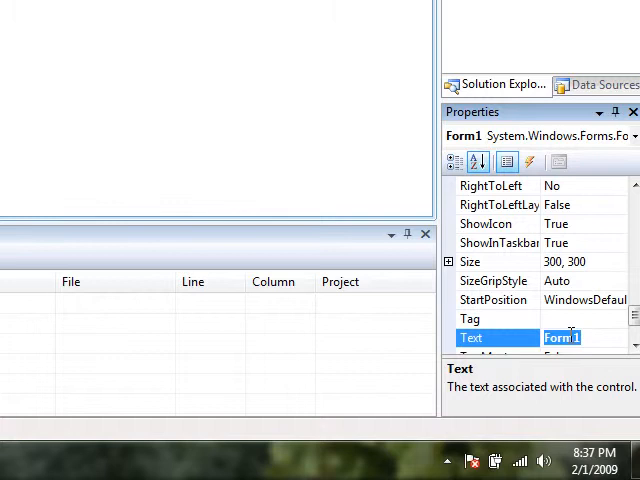
Set the form's title text to Beeper.
{"action": "type", "text": "Beeper"}
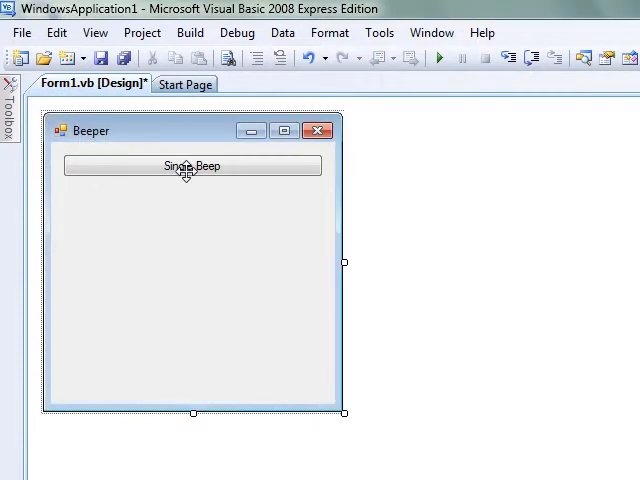
{"action": "mouse_move", "coordinate": [160, 168]}
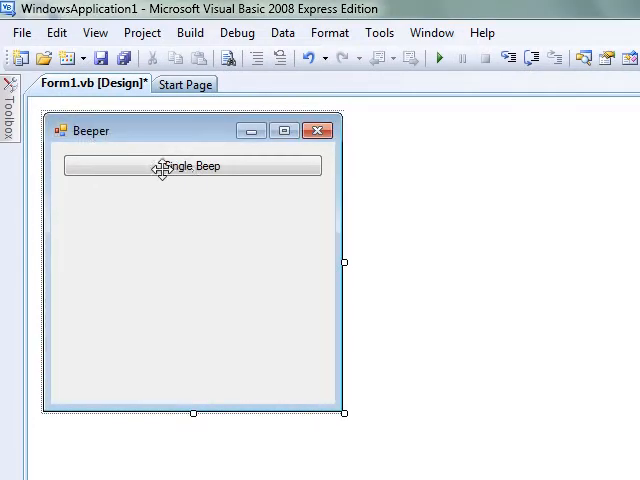
Add Console.Beep() to the Single Beep button's Click handler and return to the designer.
{"action": "left_click", "coordinate": [192, 166]}
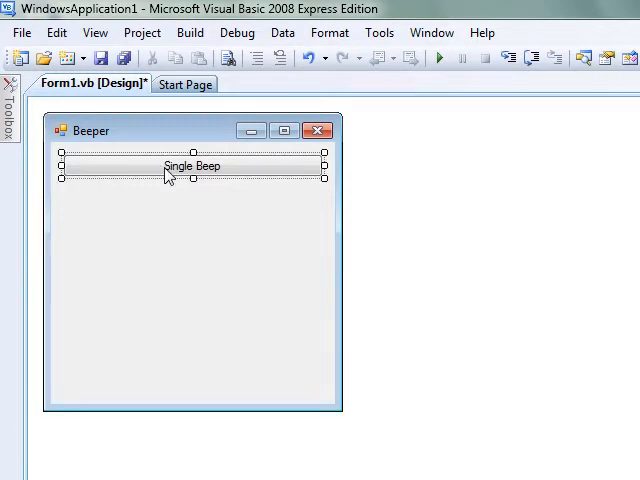
{"action": "double_click", "coordinate": [192, 166]}
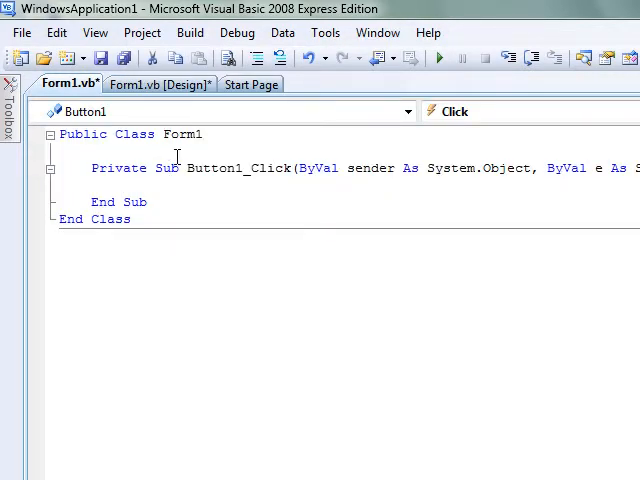
{"action": "type", "text": "Console"}
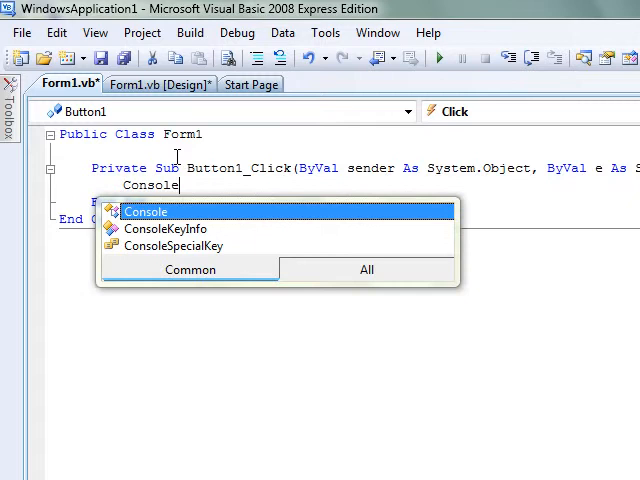
{"action": "type", "text": ".Beep"}
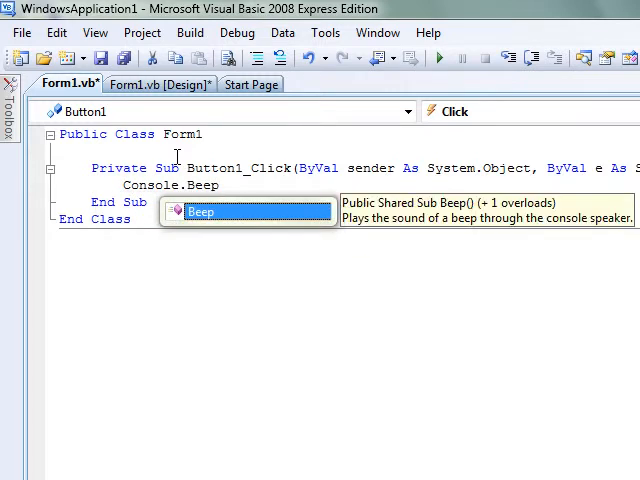
{"action": "type", "text": "()"}
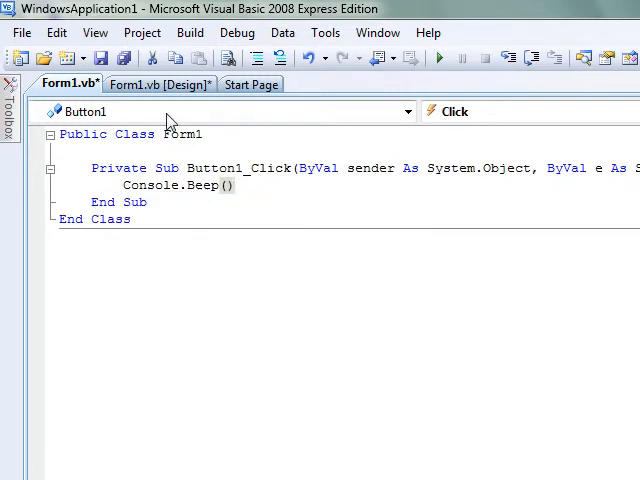
{"action": "left_click", "coordinate": [160, 84]}
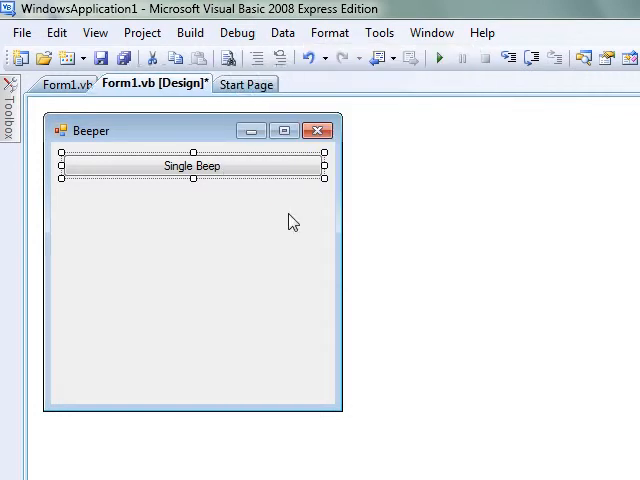
{"action": "left_click", "coordinate": [432, 56]}
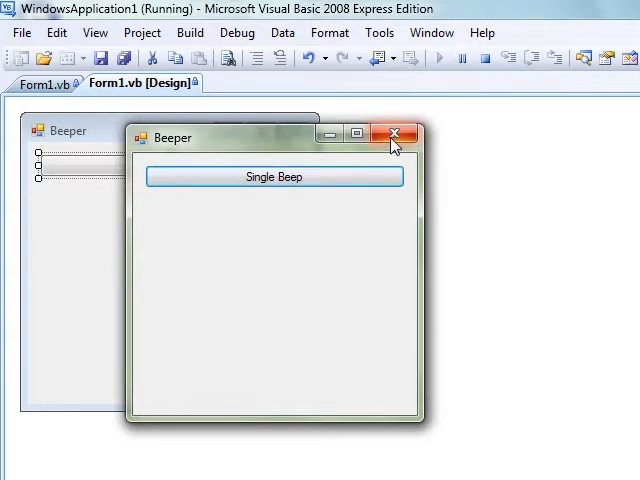
{"action": "left_click", "coordinate": [394, 132]}
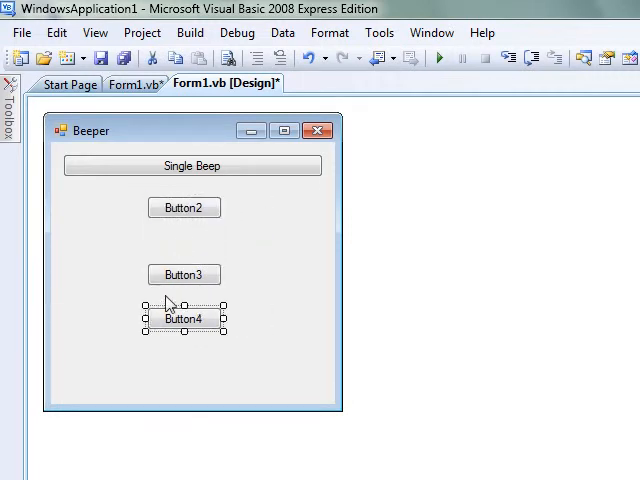
Add buttons and a Timer, put Console.Beep() in Timer1_Tick, and return to the designer.
{"action": "left_click", "coordinate": [10, 116]}
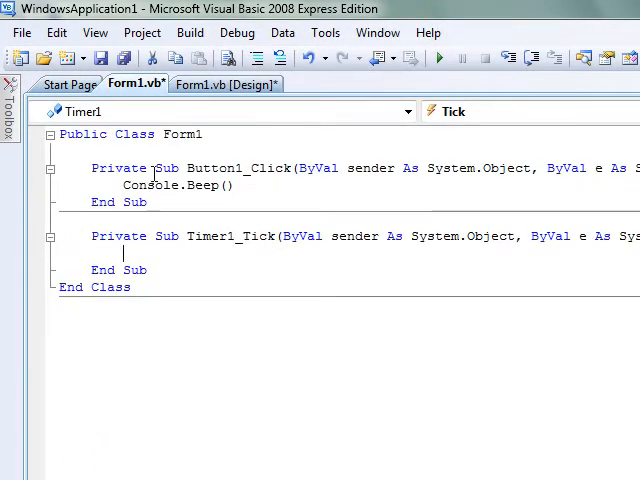
{"action": "type", "text": "Console.Beep("}
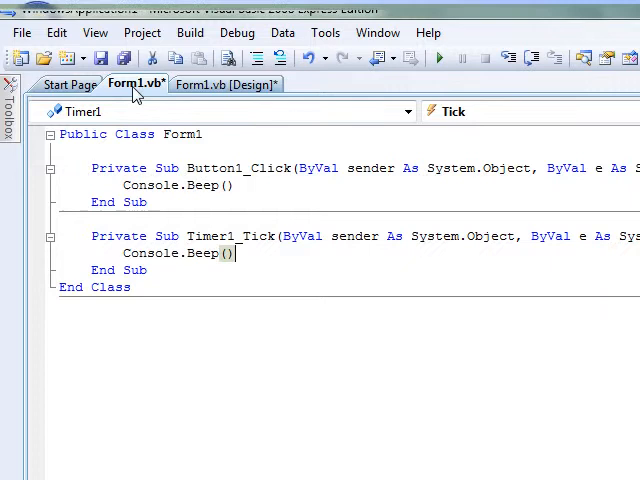
{"action": "left_click", "coordinate": [210, 84]}
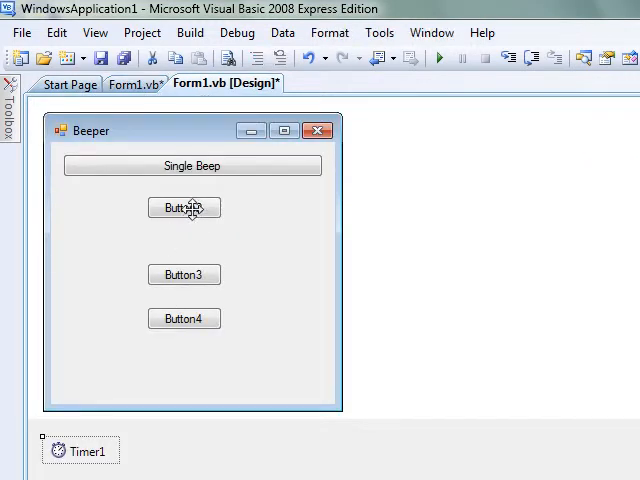
Make Button2's Click handler set Timer1.Enabled = True, then return to the designer.
{"action": "left_click", "coordinate": [184, 208]}
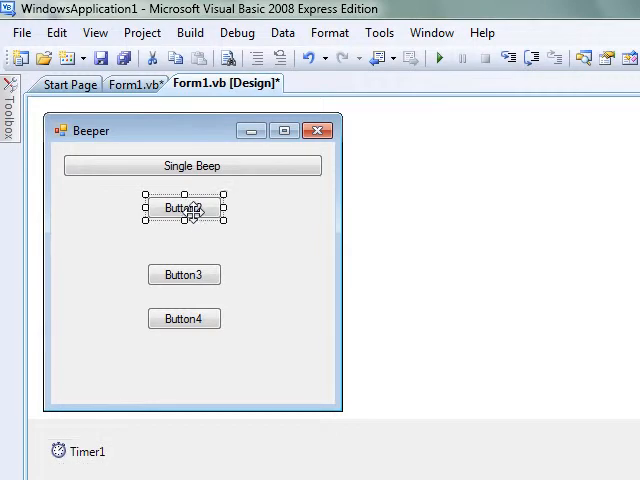
{"action": "double_click", "coordinate": [184, 208]}
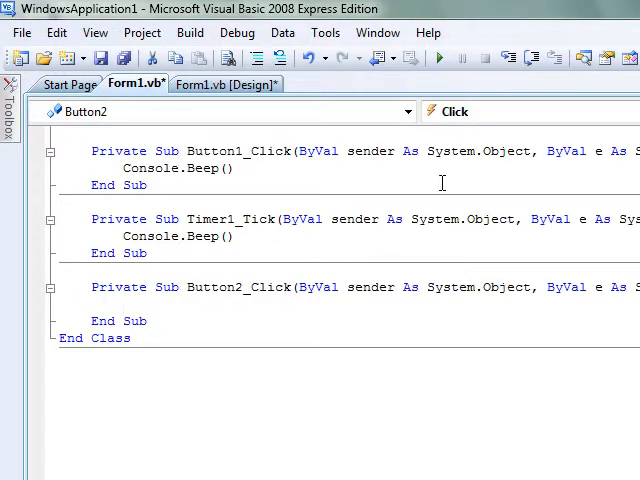
{"action": "type", "text": "Time"}
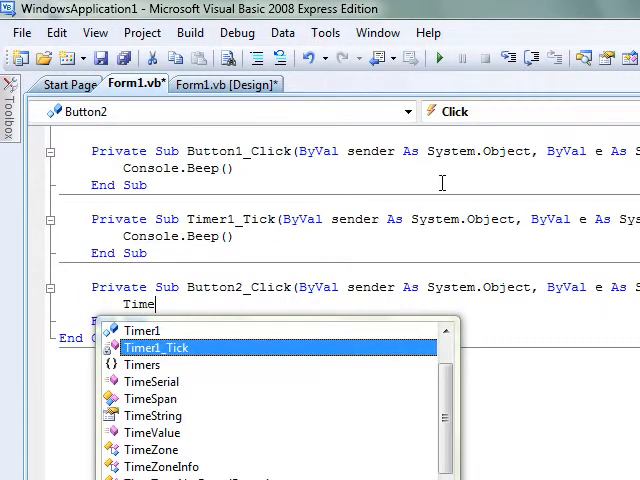
{"action": "type", "text": "r1"}
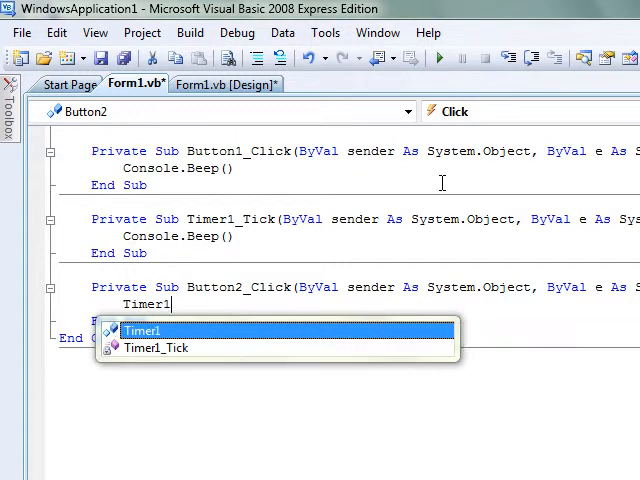
{"action": "type", "text": ".Enabled"}
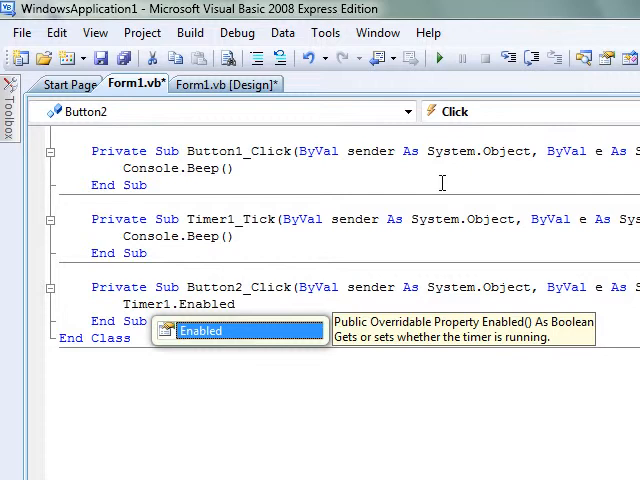
{"action": "type", "text": "= T"}
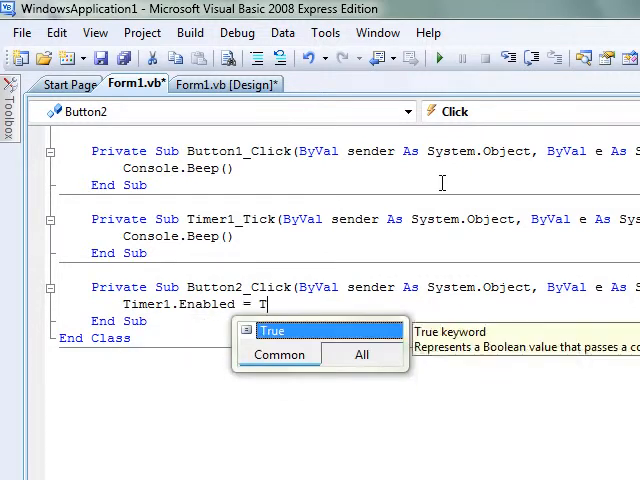
{"action": "type", "text": "rue"}
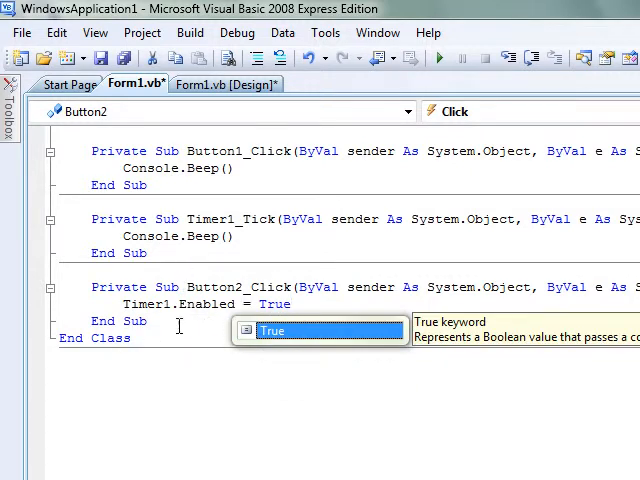
{"action": "left_click", "coordinate": [214, 84]}
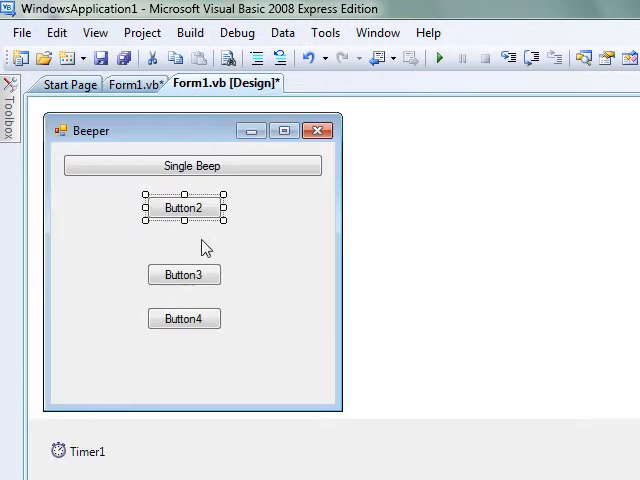
Make Button3's Click handler set Timer1.Enabled = False.
{"action": "double_click", "coordinate": [184, 274]}
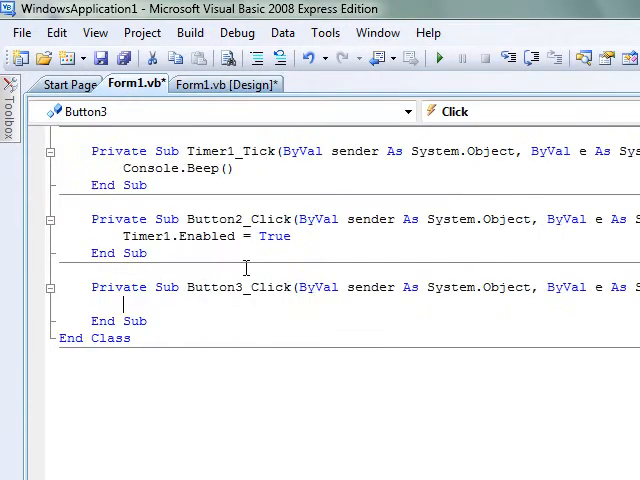
{"action": "type", "text": "Timer1.Enabled"}
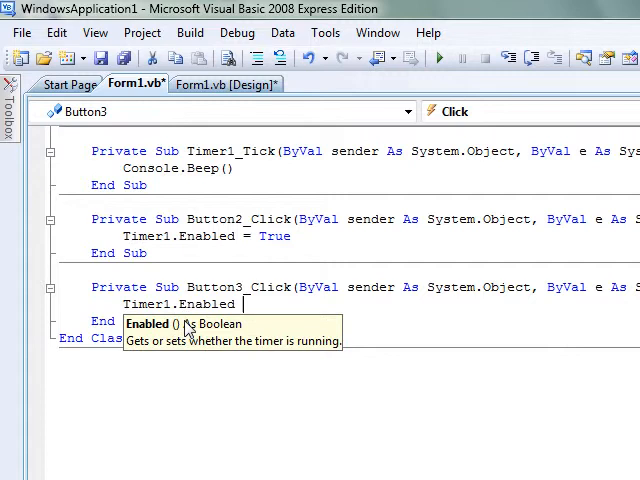
{"action": "type", "text": "= Fa"}
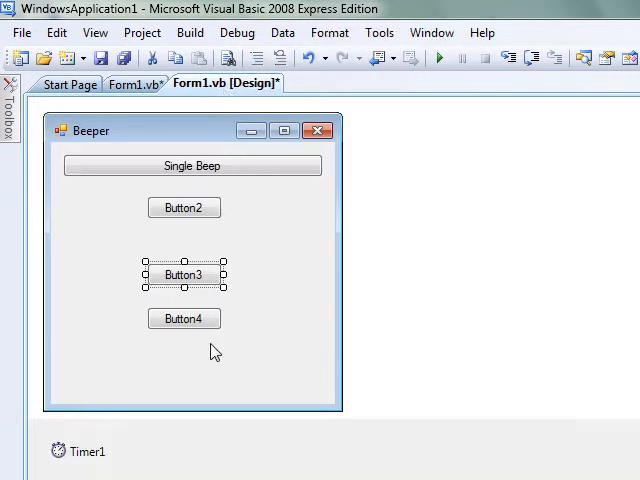
Make Button4's Click handler call Me.Hide() and set ShowInTaskbar = False.
{"action": "double_click", "coordinate": [184, 318]}
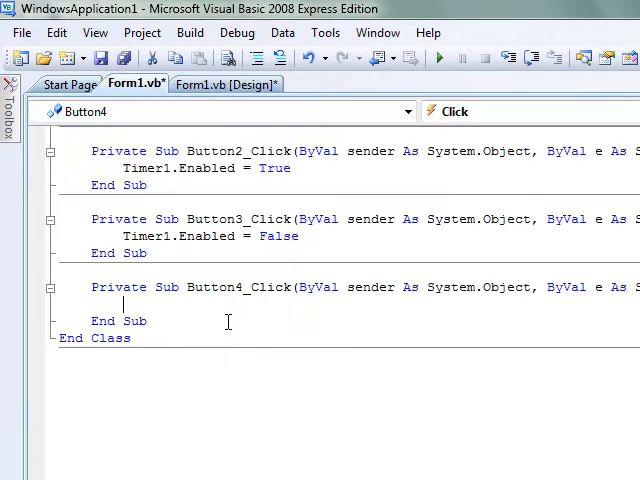
{"action": "type", "text": "Me"}
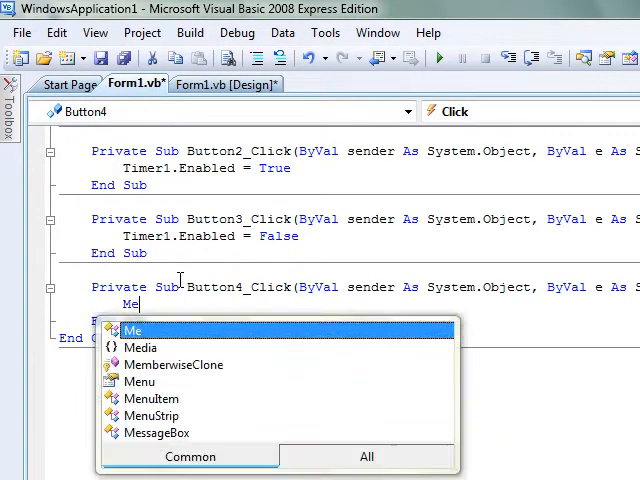
{"action": "type", "text": ".Hide"}
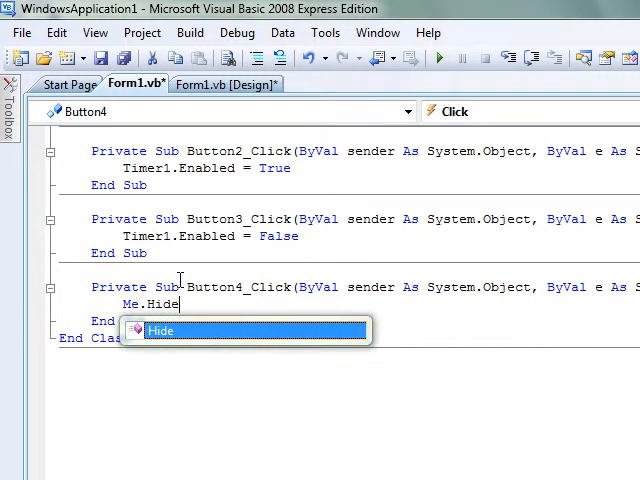
{"action": "type", "text": "()"}
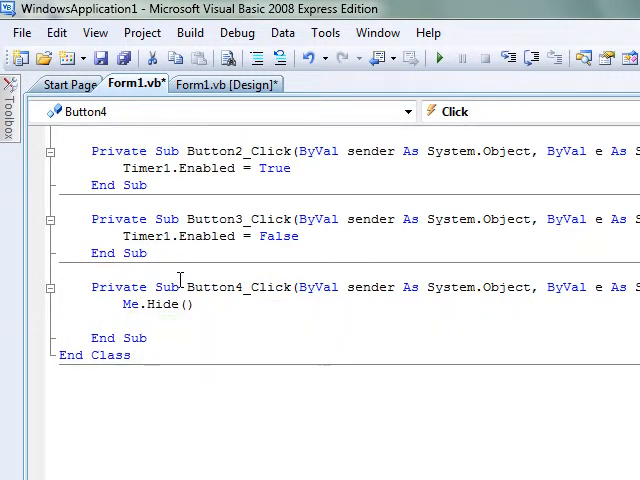
{"action": "type", "text": "Show"}
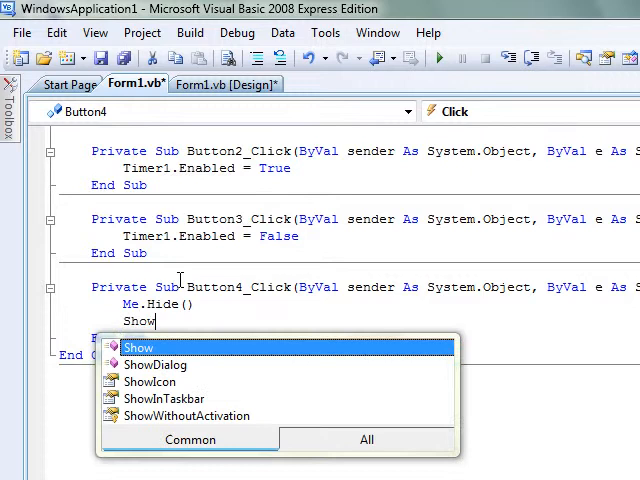
{"action": "mouse_move", "coordinate": [172, 402]}
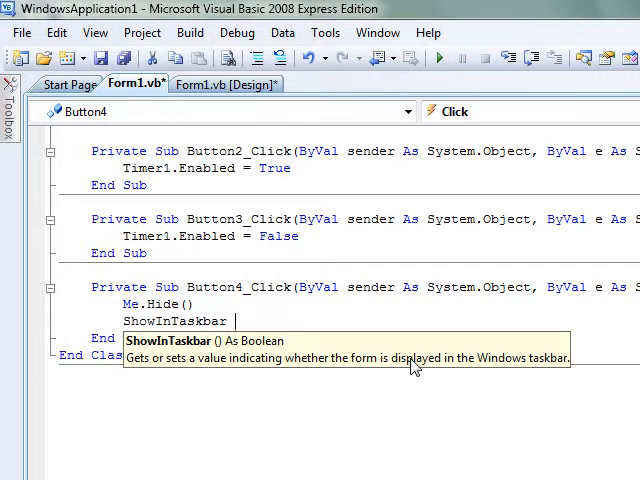
{"action": "type", "text": "= False"}
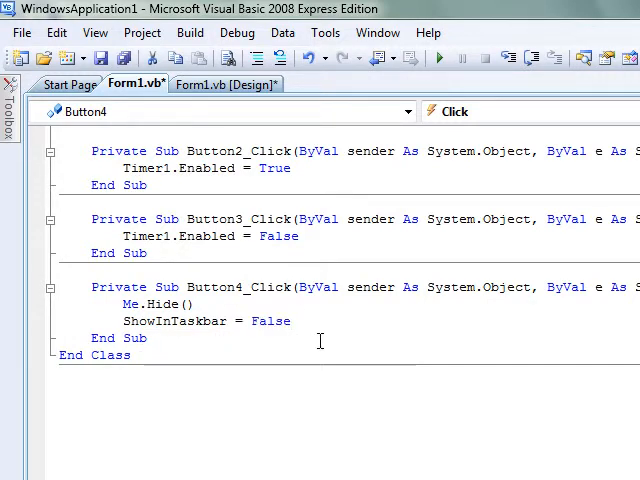
{"action": "mouse_move", "coordinate": [296, 362]}
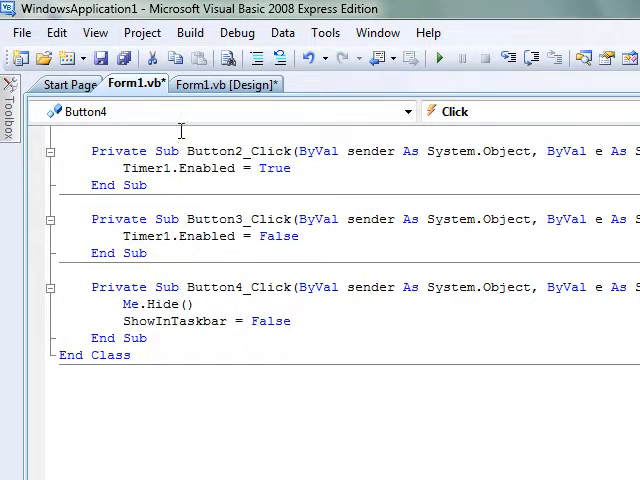
Place a TextBox below Button4 with the text 'Brought to you by me'.
{"action": "left_click", "coordinate": [230, 84]}
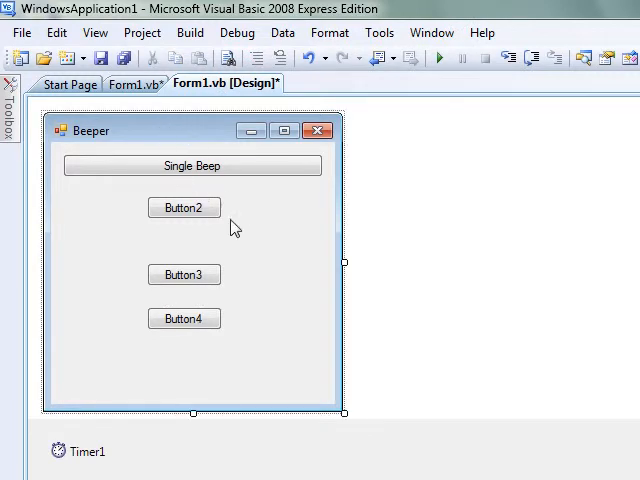
{"action": "left_click", "coordinate": [192, 164]}
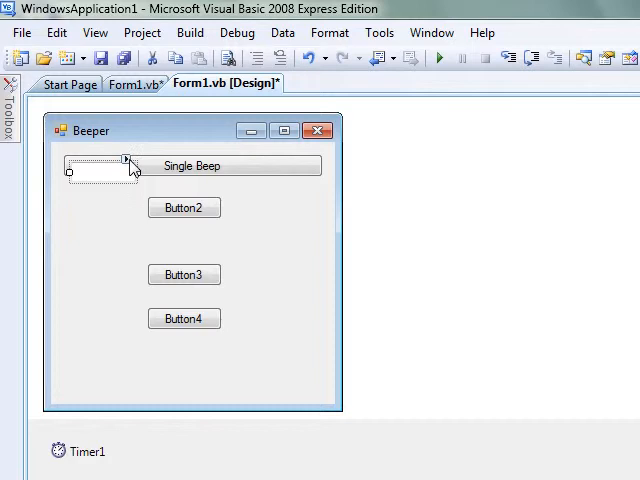
{"action": "left_click", "coordinate": [128, 160]}
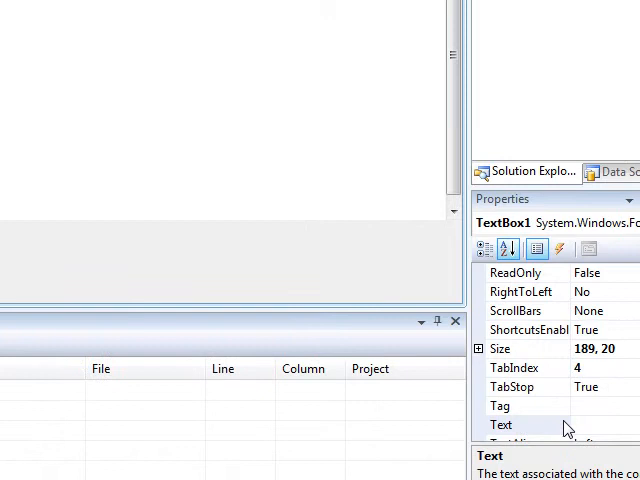
{"action": "type", "text": "B"}
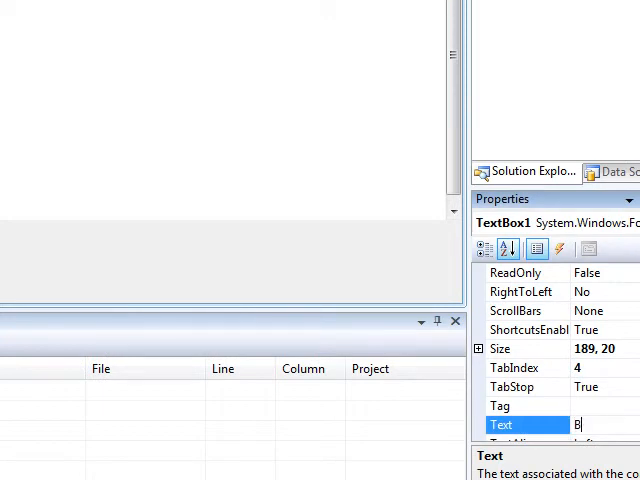
{"action": "type", "text": "rough"}
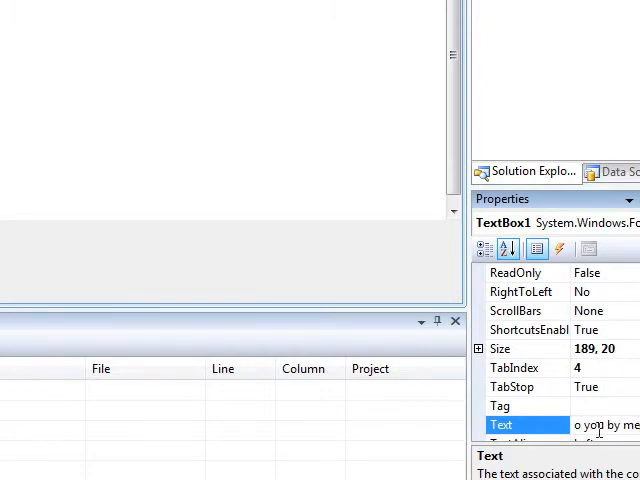
{"action": "left_click", "coordinate": [516, 368]}
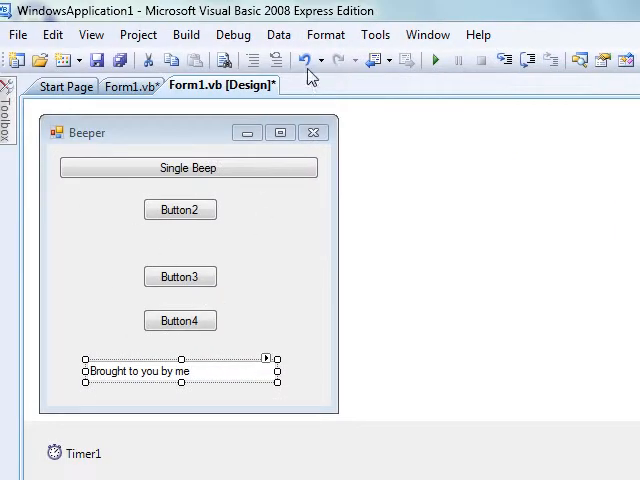
Run the Beeper app with Start Debugging and try its beep buttons.
{"action": "left_click", "coordinate": [232, 34]}
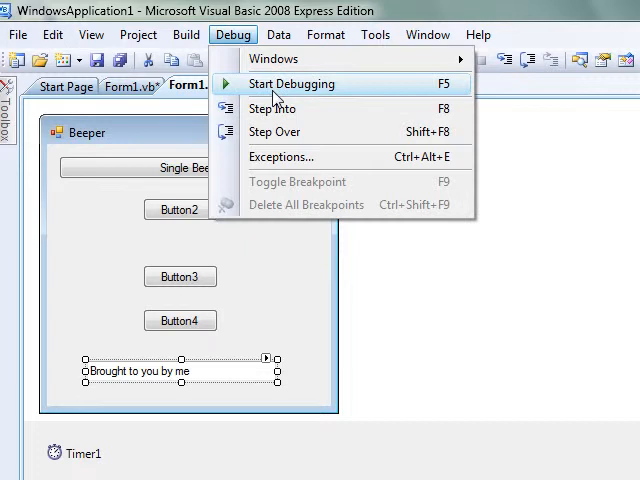
{"action": "left_click", "coordinate": [292, 84]}
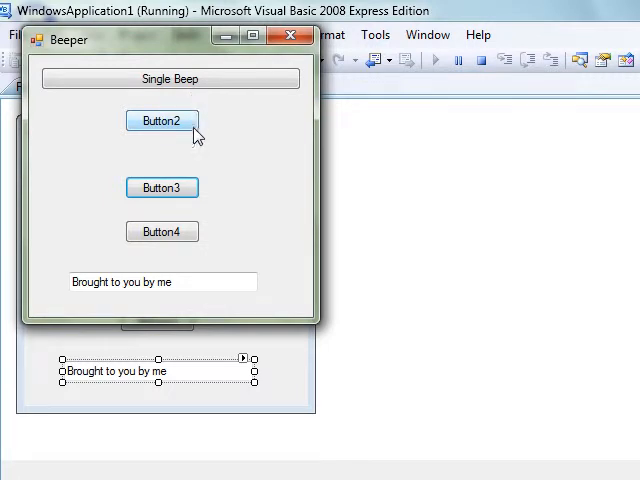
{"action": "mouse_move", "coordinate": [212, 118]}
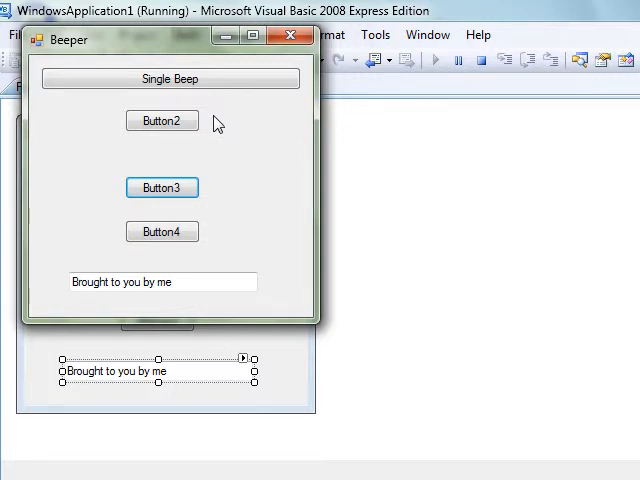
{"action": "mouse_move", "coordinate": [236, 152]}
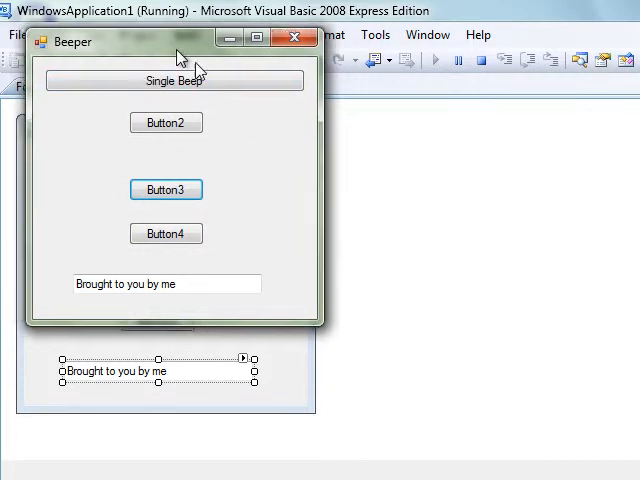
{"action": "left_click", "coordinate": [234, 34]}
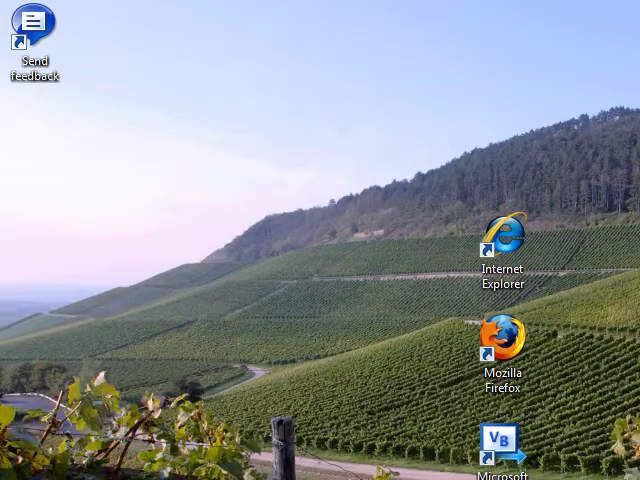
{"action": "left_click", "coordinate": [234, 36]}
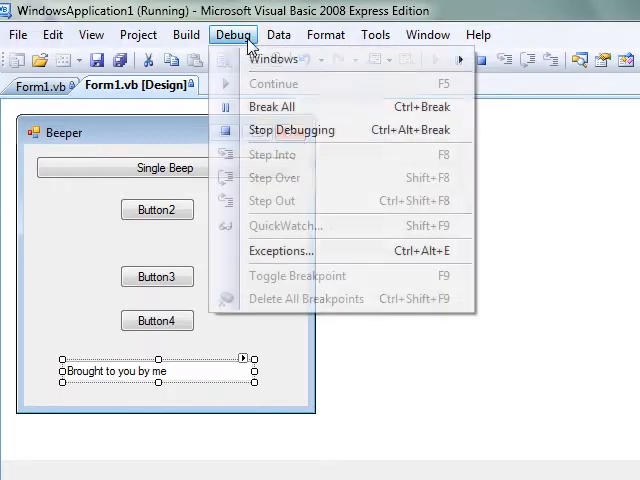
Stop the running app and open the Build menu for publishing options.
{"action": "left_click", "coordinate": [292, 130]}
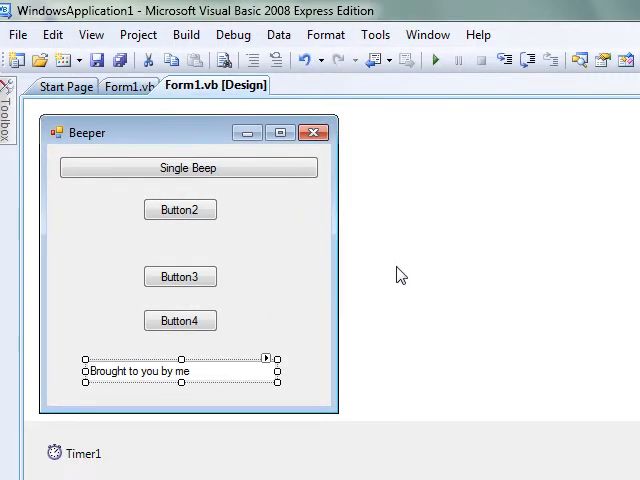
{"action": "mouse_move", "coordinate": [380, 258]}
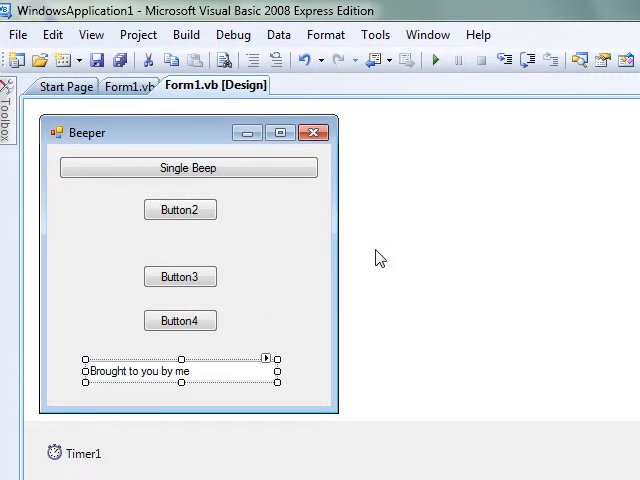
{"action": "mouse_move", "coordinate": [164, 104]}
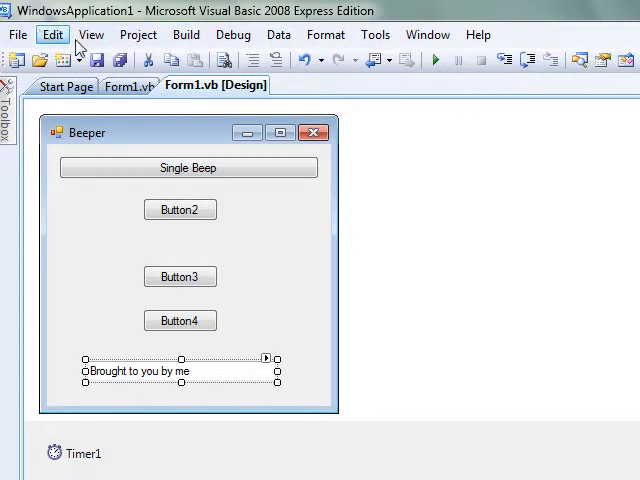
{"action": "left_click", "coordinate": [186, 34]}
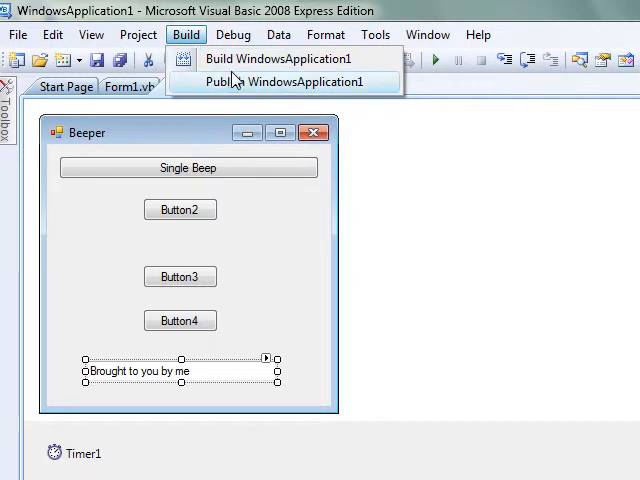
Start the Publish wizard and browse to a publish folder, then go back to change the location.
{"action": "left_click", "coordinate": [284, 80]}
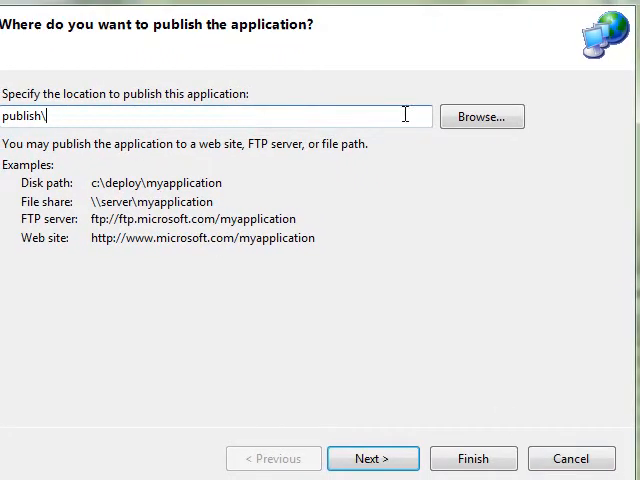
{"action": "left_click", "coordinate": [480, 116]}
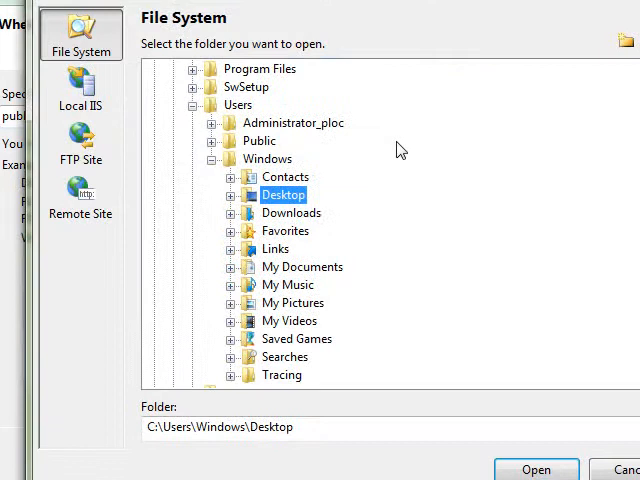
{"action": "left_click", "coordinate": [536, 470]}
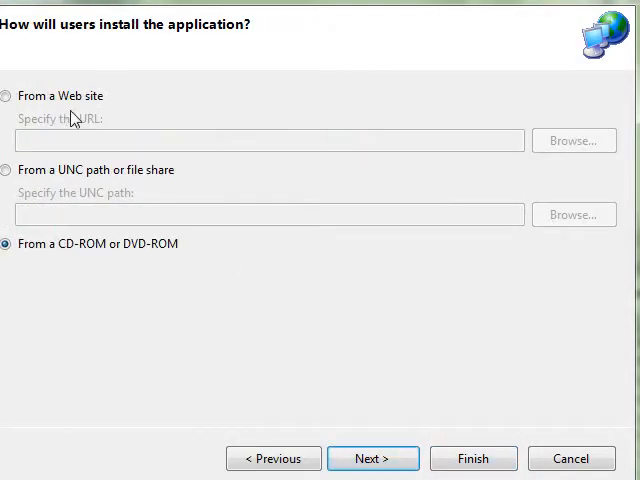
{"action": "left_click", "coordinate": [12, 96]}
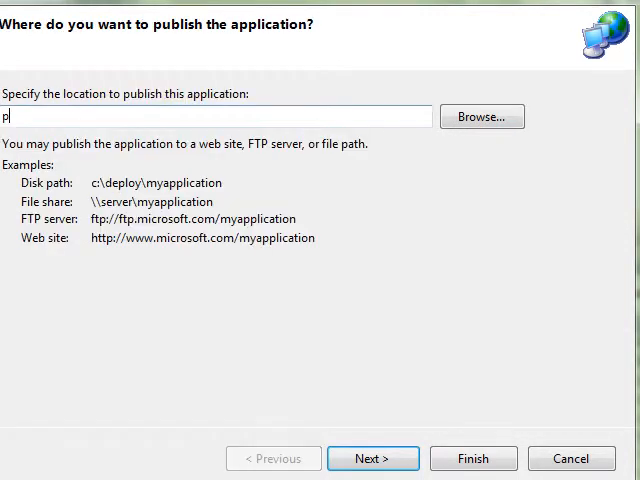
{"action": "type", "text": "ttp"}
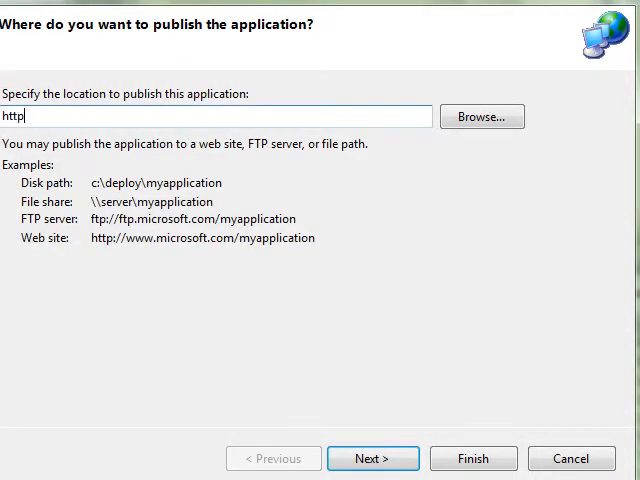
{"action": "type", "text": "://ww"}
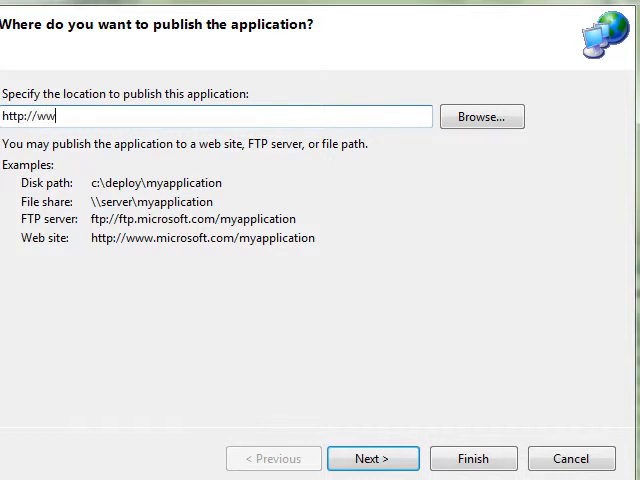
{"action": "type", "text": "w.hackm"}
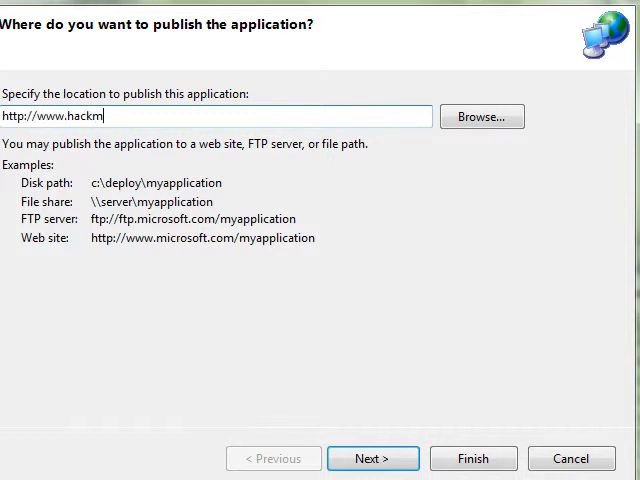
{"action": "type", "text": "ypcs.com"}
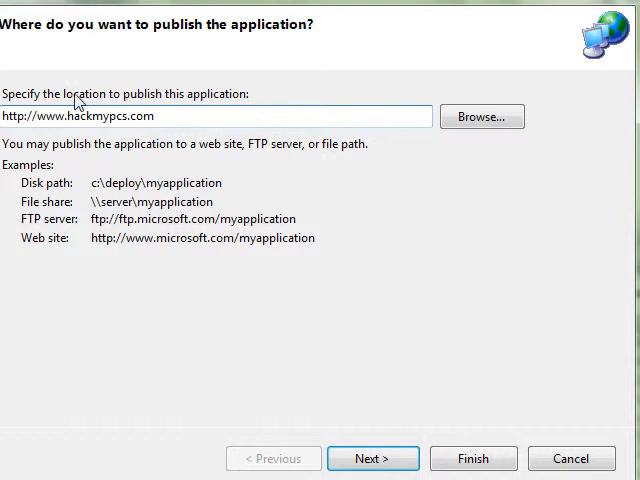
{"action": "left_click", "coordinate": [372, 458]}
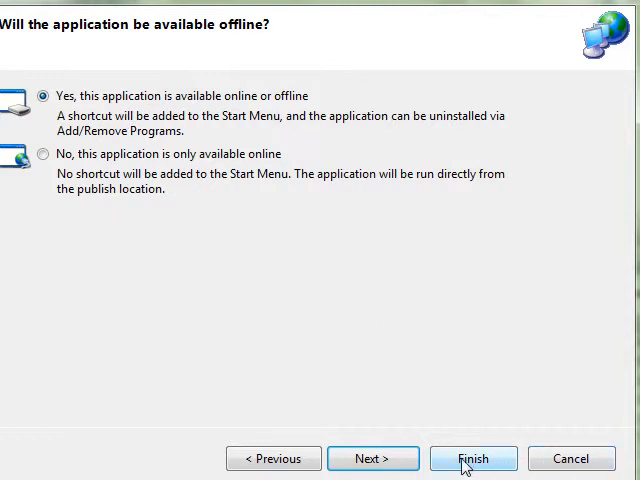
{"action": "left_click", "coordinate": [376, 458]}
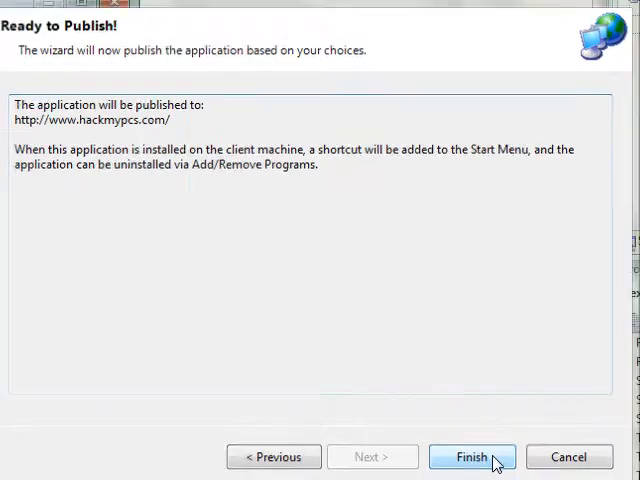
{"action": "left_click", "coordinate": [476, 456]}
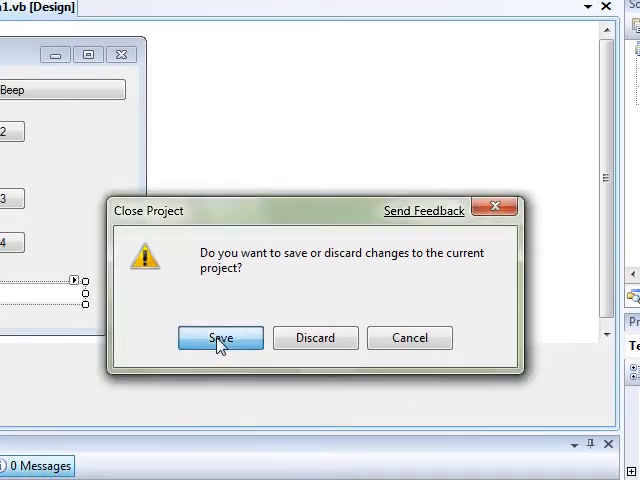
Save the project as WindowsApplication3 to the Projects folder while closing it.
{"action": "left_click", "coordinate": [220, 336]}
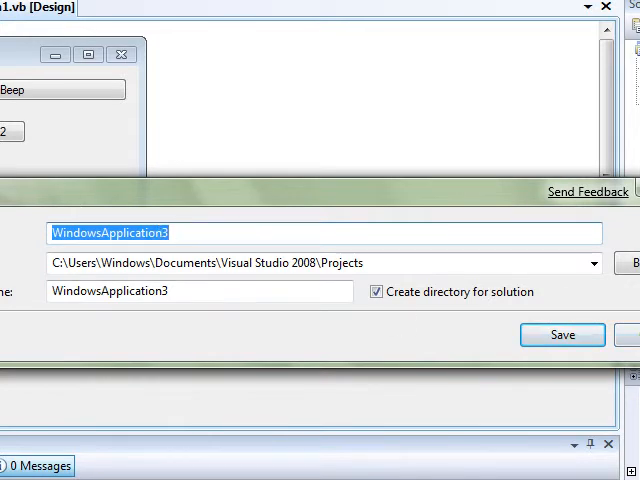
{"action": "left_click", "coordinate": [564, 334]}
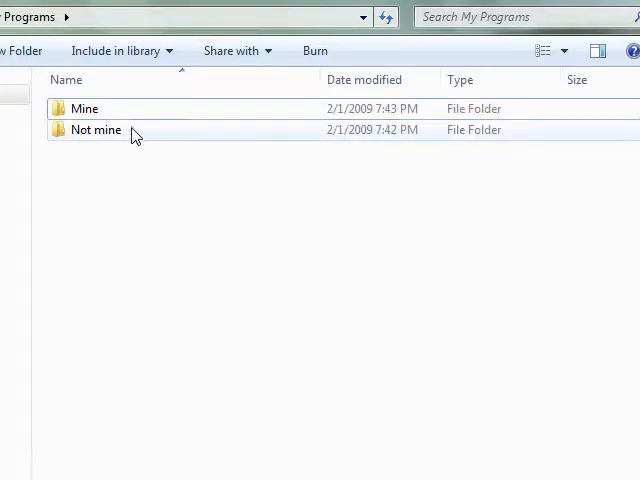
Open Mine > Beeper in Explorer and launch the published WindowsApplication1 manifest.
{"action": "double_click", "coordinate": [94, 128]}
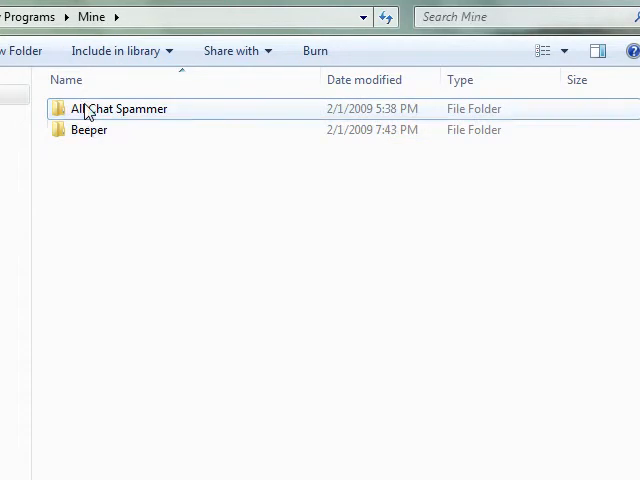
{"action": "double_click", "coordinate": [88, 130]}
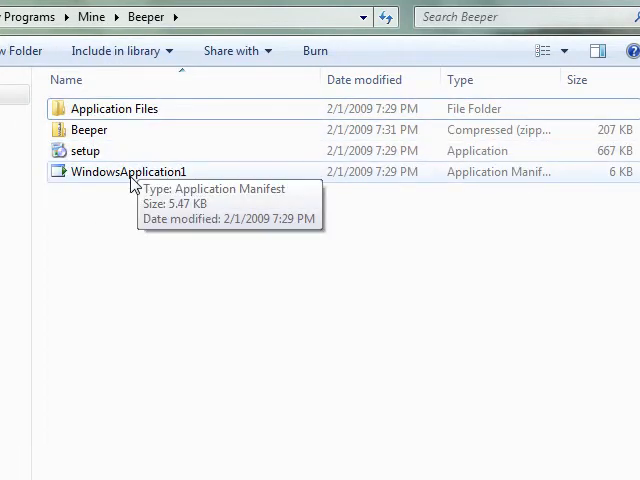
{"action": "double_click", "coordinate": [126, 172]}
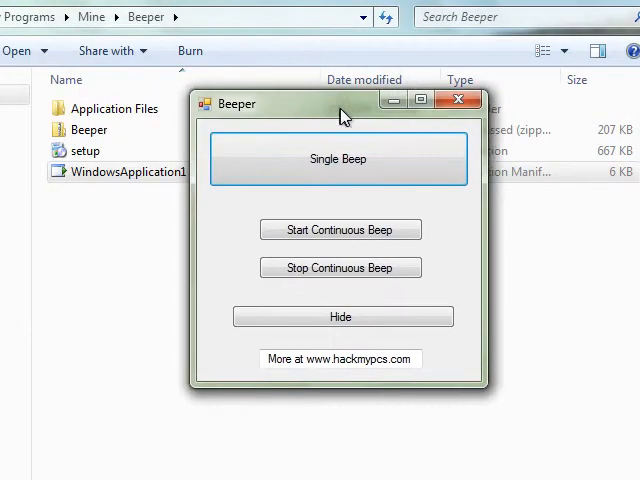
Move the Beeper window over the desktop and start the continuous beeping.
{"action": "left_click_drag", "start_coordinate": [344, 104], "coordinate": [298, 92]}
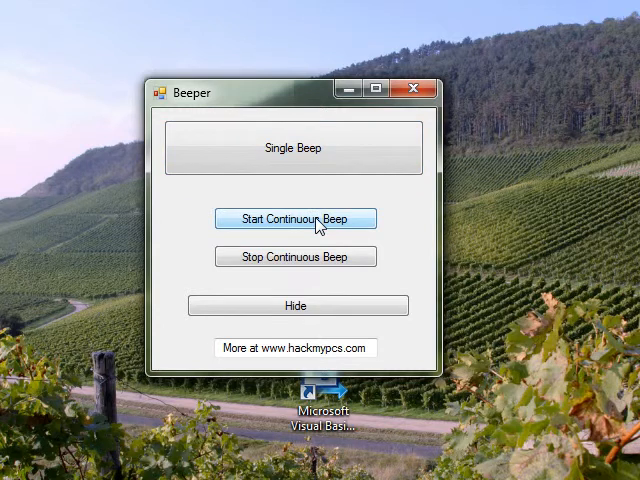
{"action": "left_click", "coordinate": [296, 256]}
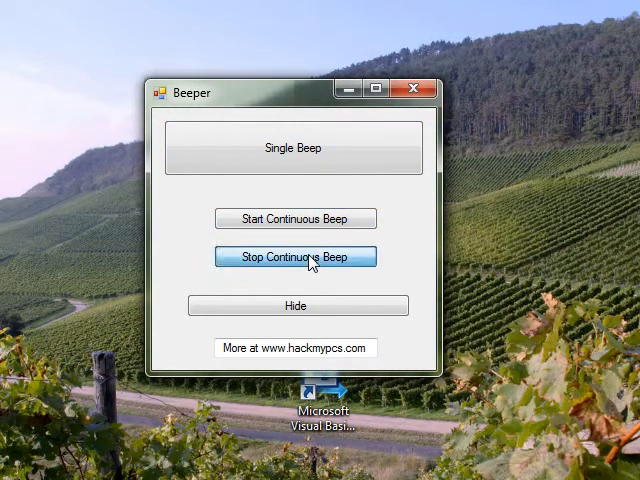
{"action": "mouse_move", "coordinate": [302, 306]}
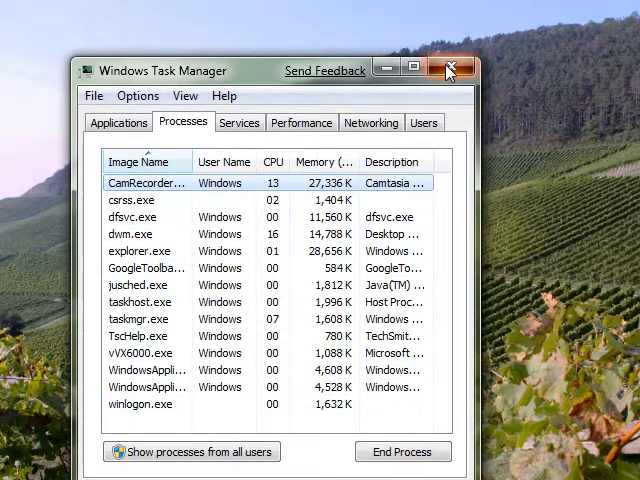
Close Task Manager after reviewing the running processes.
{"action": "left_click", "coordinate": [448, 68]}
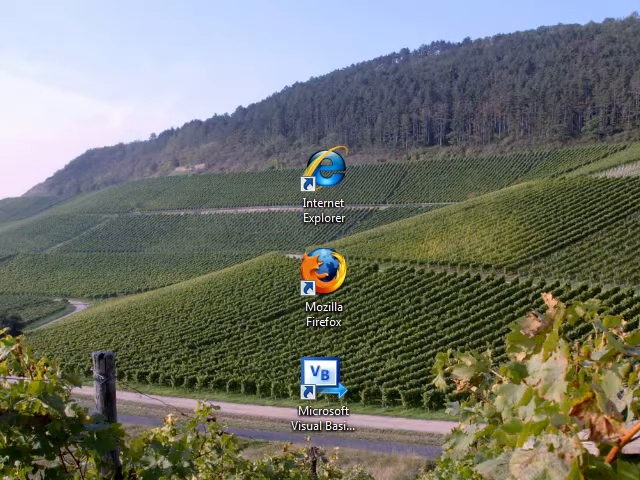
{"action": "mouse_move", "coordinate": [584, 370]}
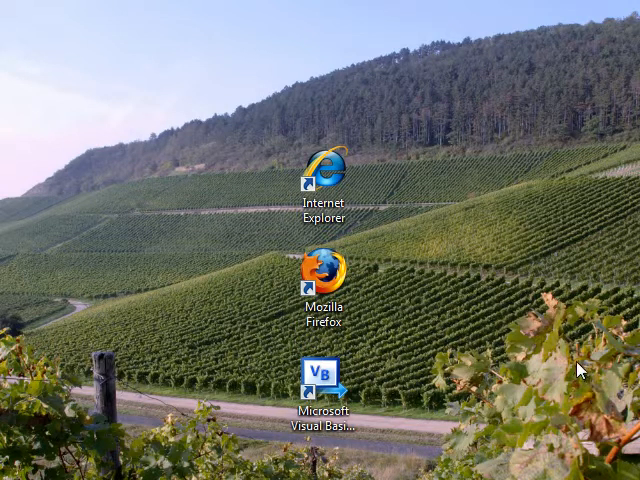
{"action": "mouse_move", "coordinate": [536, 356]}
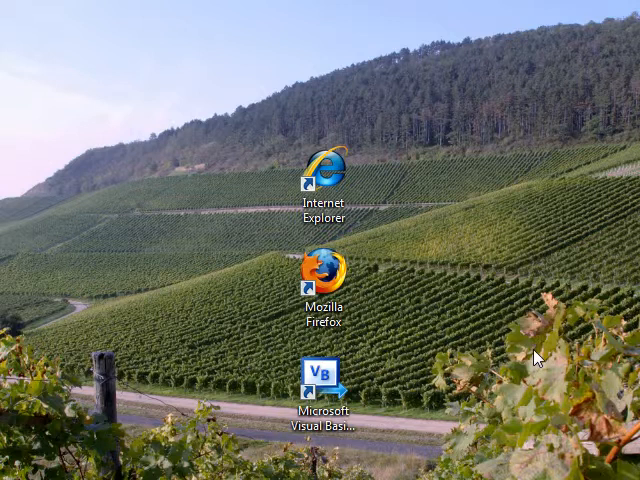